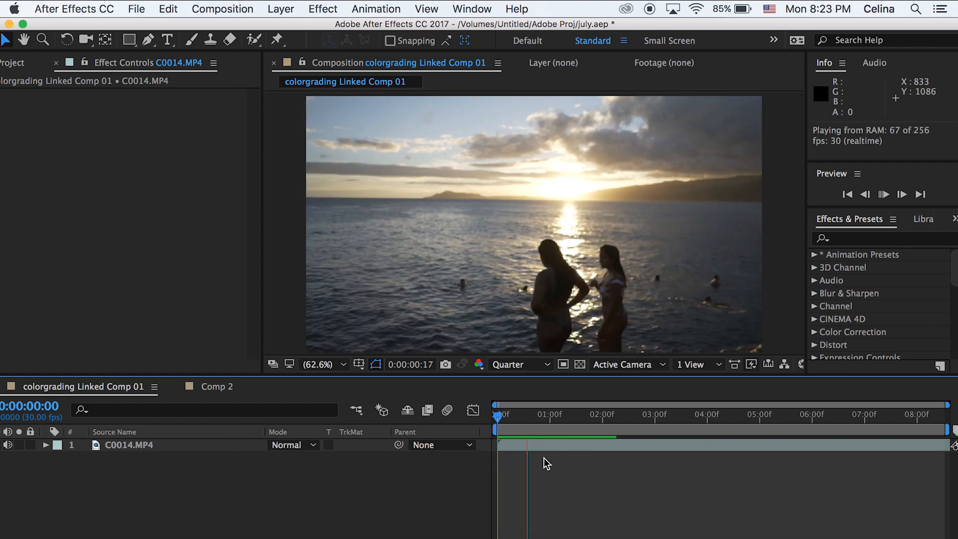
Move the playhead to about 0:00:01:15 and select the C0014.MP4 beach clip layer.
click(590, 417)
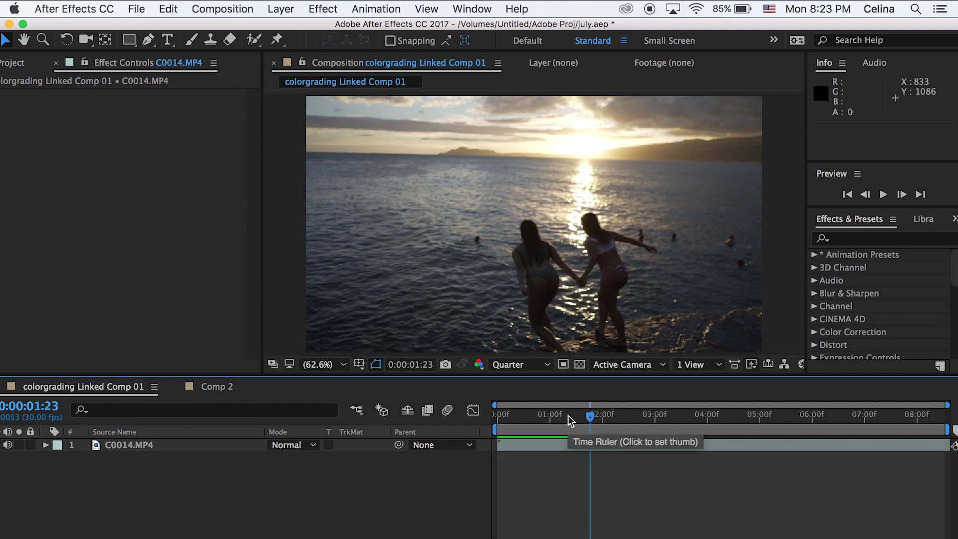
click(580, 414)
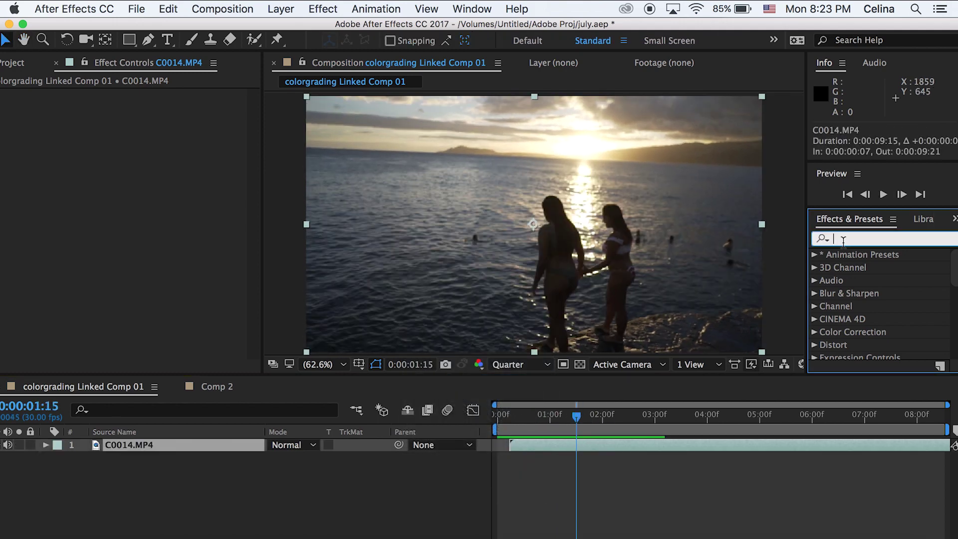
Apply CC Flo Motion to C0014.MP4 and centre Knot 1 at 960,540.
text(flow)
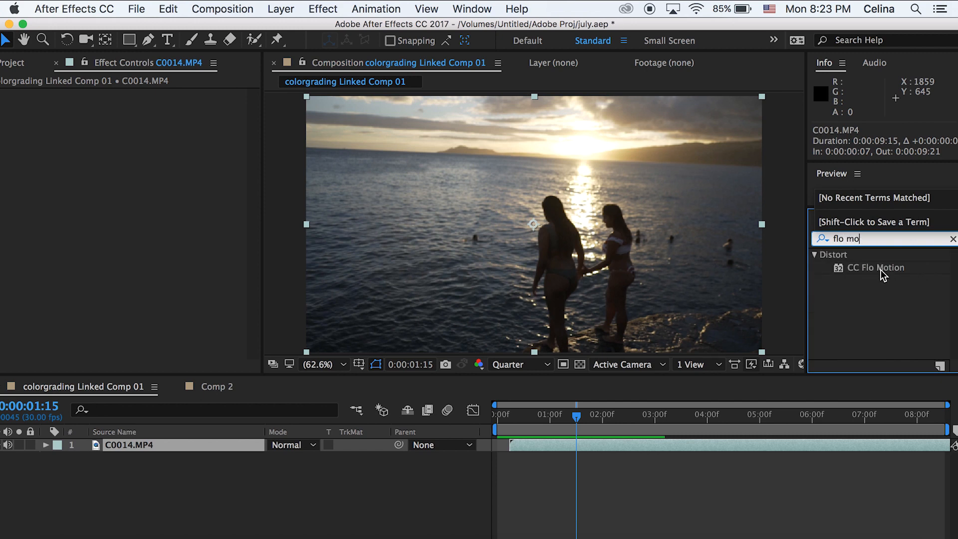
double_click(875, 267)
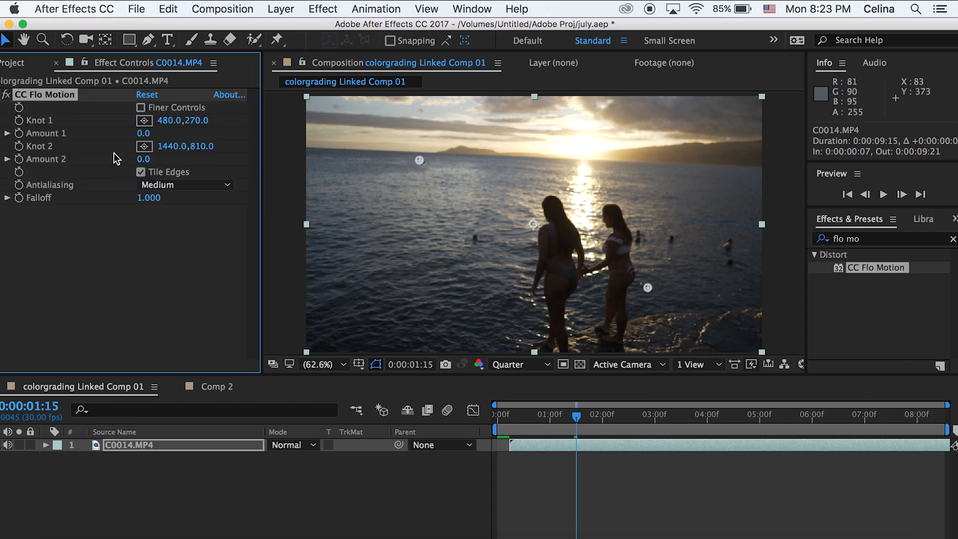
drag(143, 133, 156, 133)
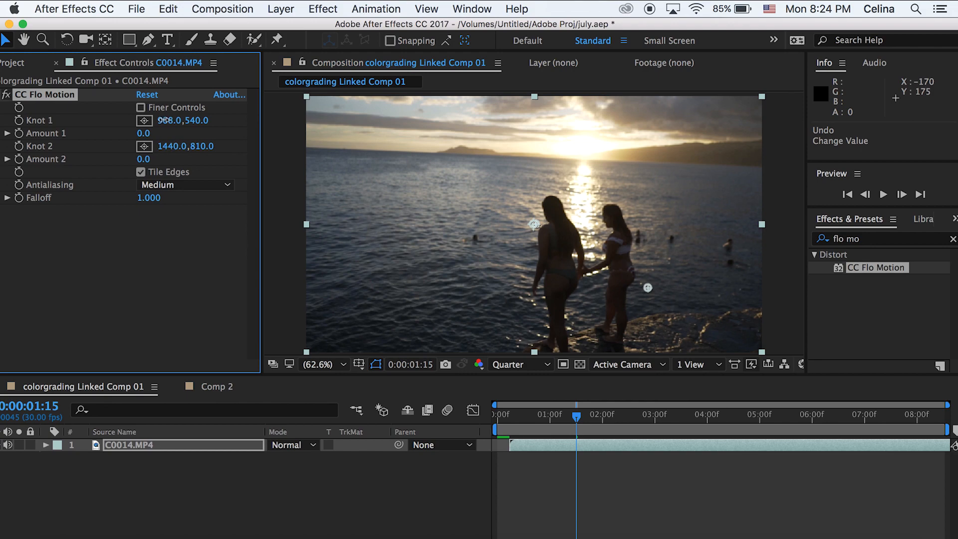
Scrub the Flo Motion Amount 1 up to 1201, spiralling the beach into a tunnel warp.
drag(143, 133, 165, 132)
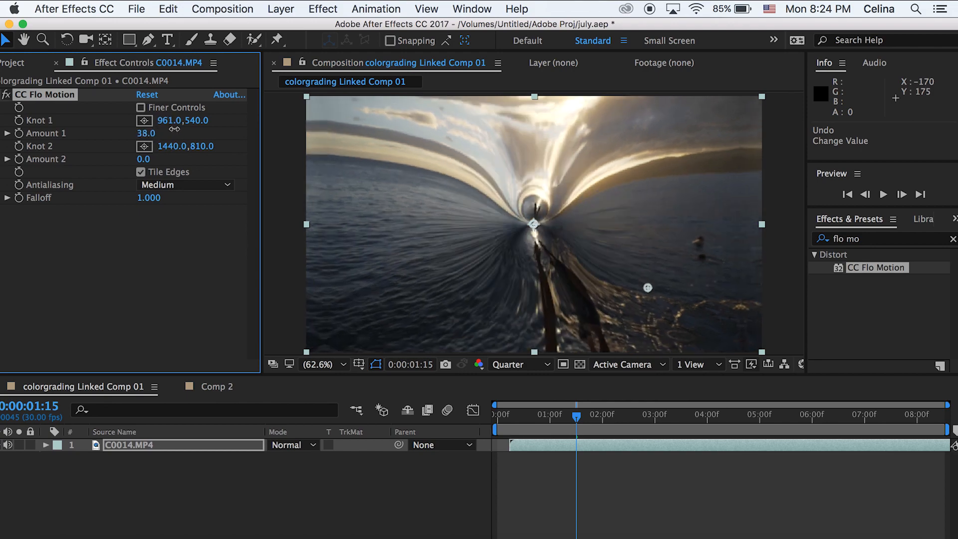
drag(146, 133, 177, 132)
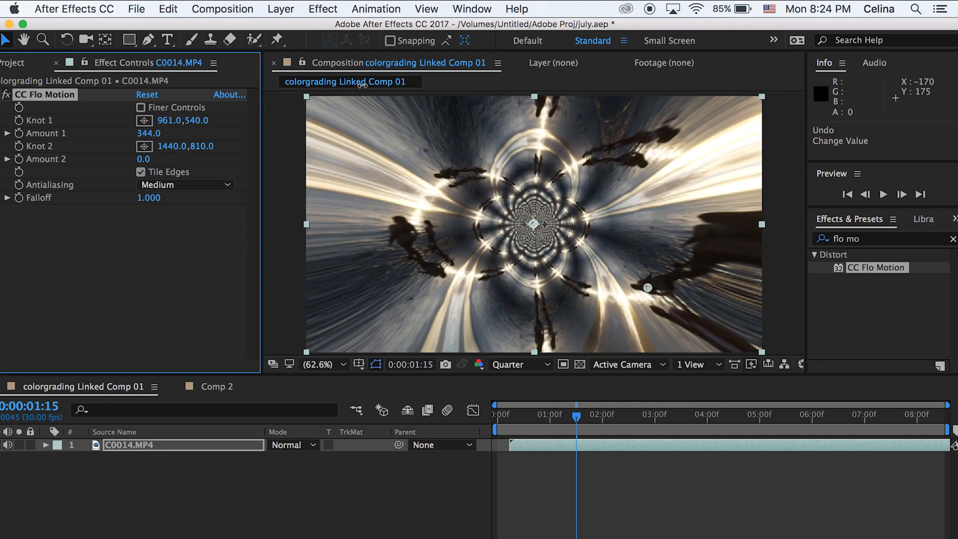
drag(148, 132, 171, 132)
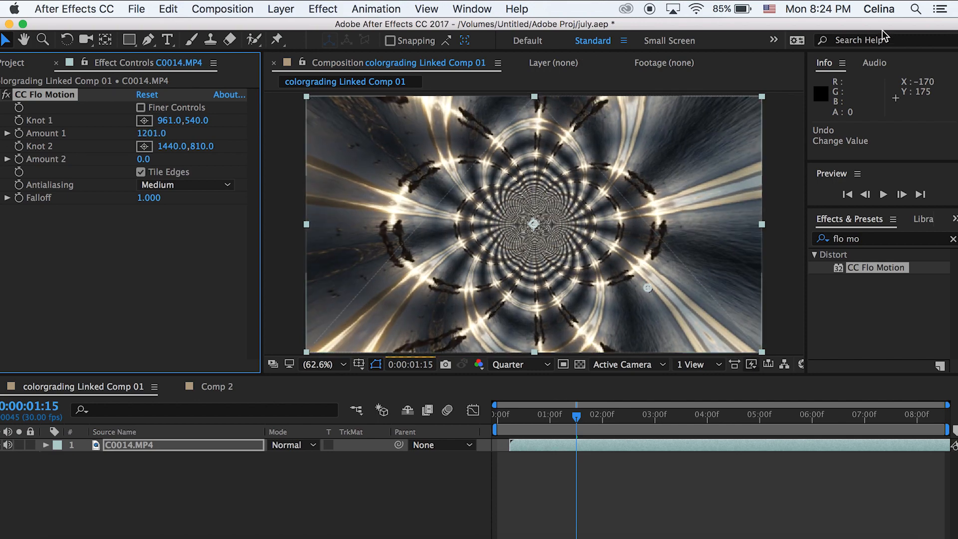
double_click(151, 133)
text(0)
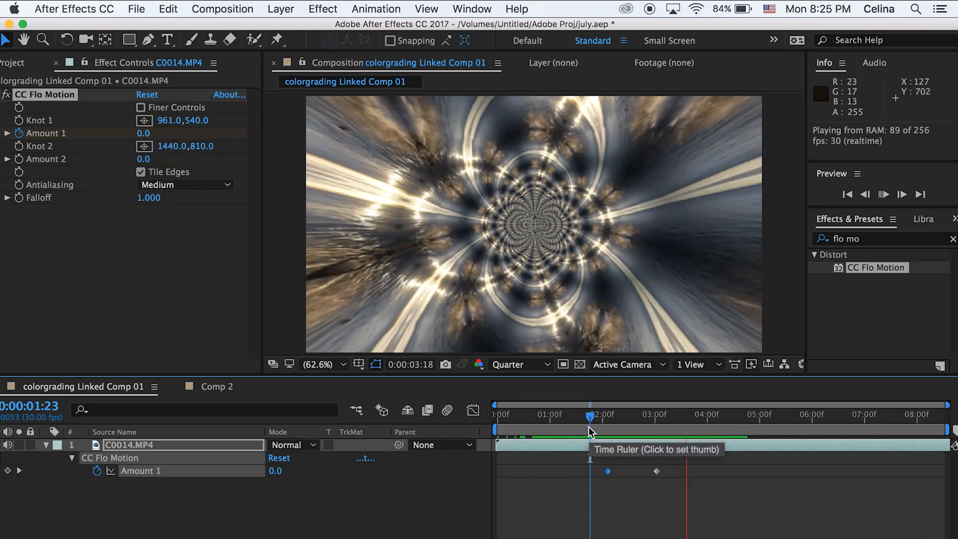
Set the current time in the ruler to preview the keyframed warp build-up.
click(216, 386)
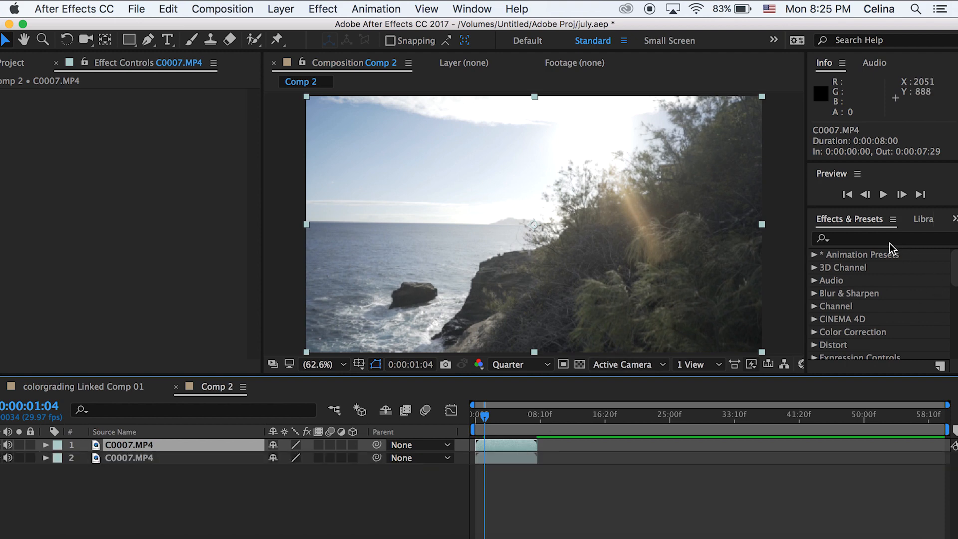
Apply CC Blobbylize to the top C0007.MP4 cliff clip and reveal its Blobbiness settings.
text(cc blo)
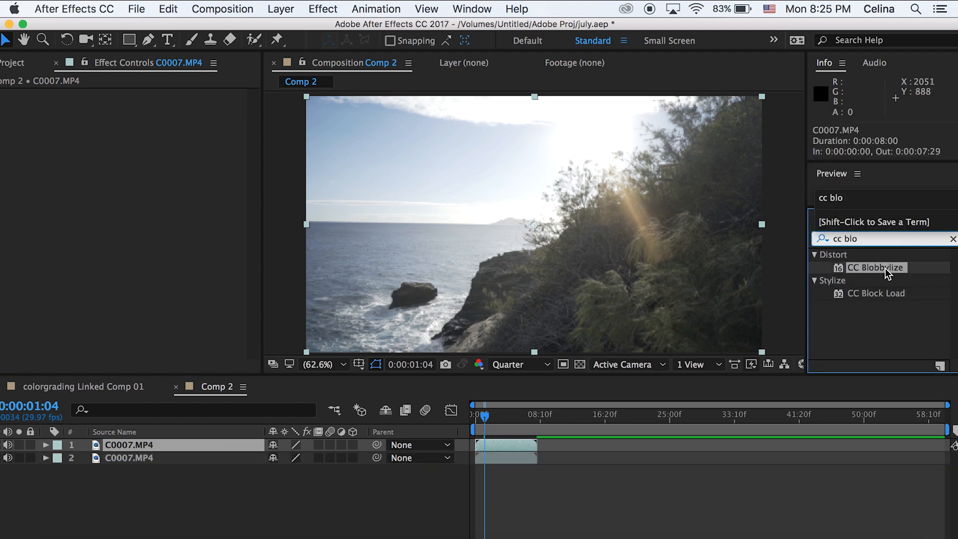
double_click(875, 268)
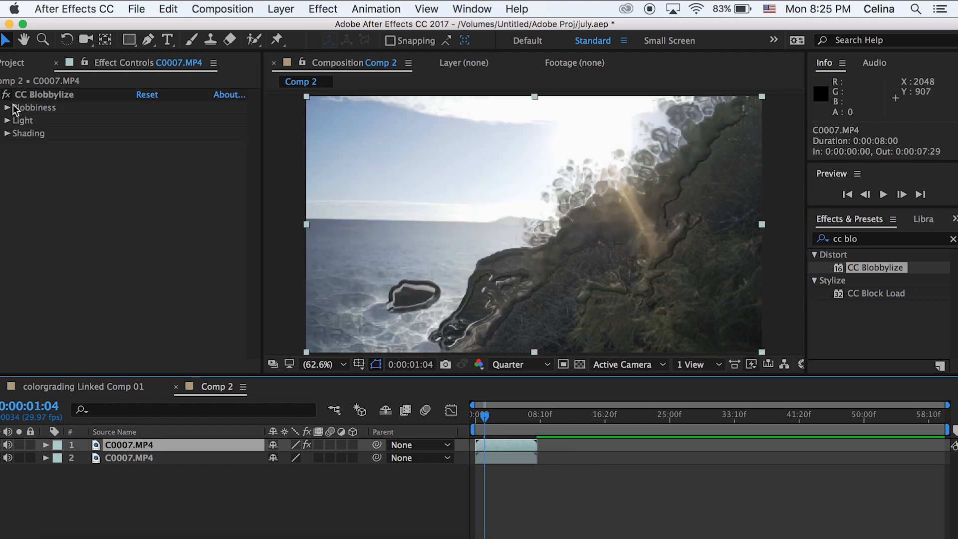
click(7, 107)
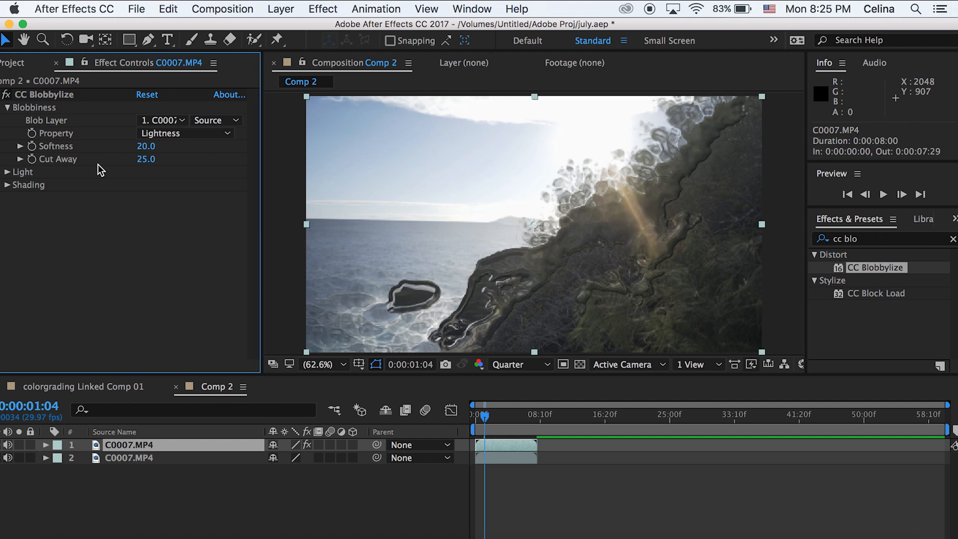
Place C0010.MP4 as a new top layer in Comp 2.
drag(145, 159, 138, 158)
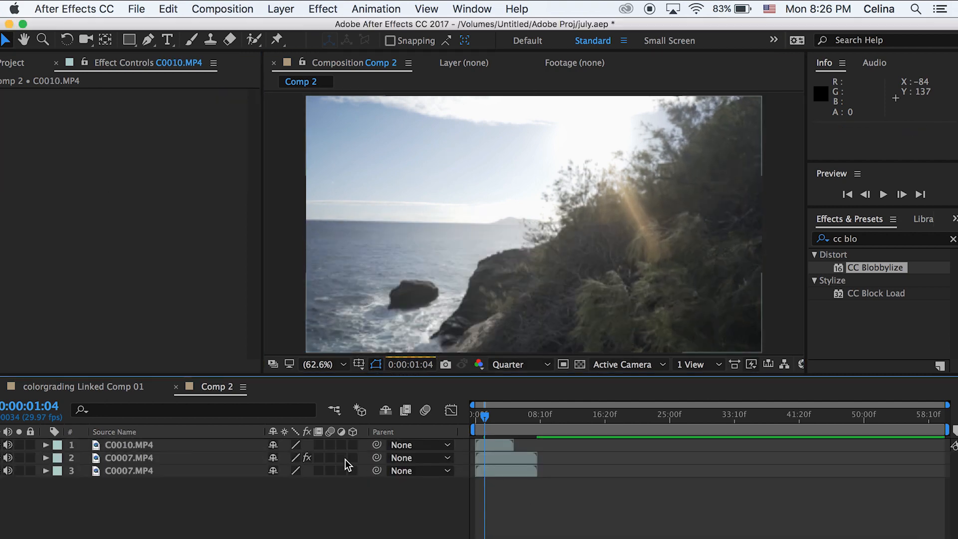
Select the blobbylized C0007.MP4 layer and raise its Blobbylize Softness for the transition.
click(128, 458)
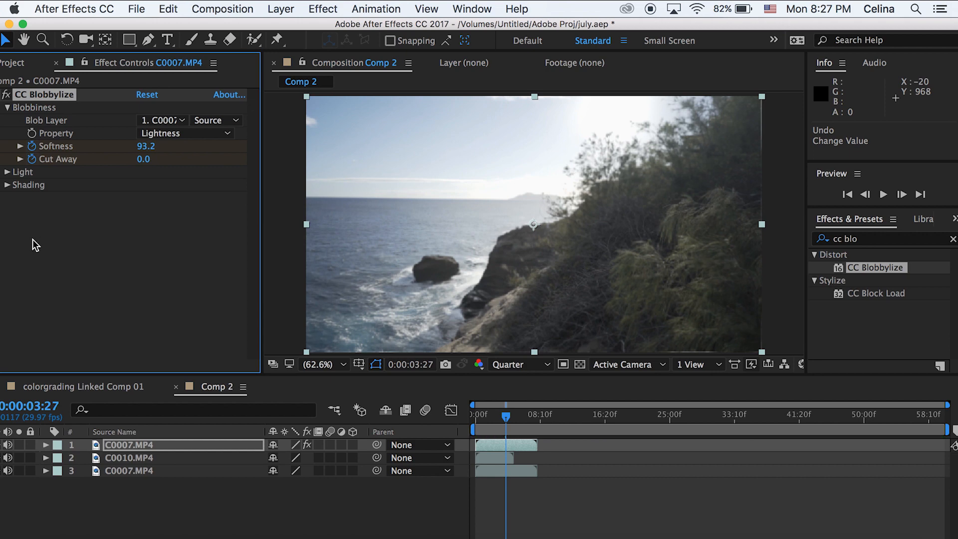
drag(146, 146, 207, 146)
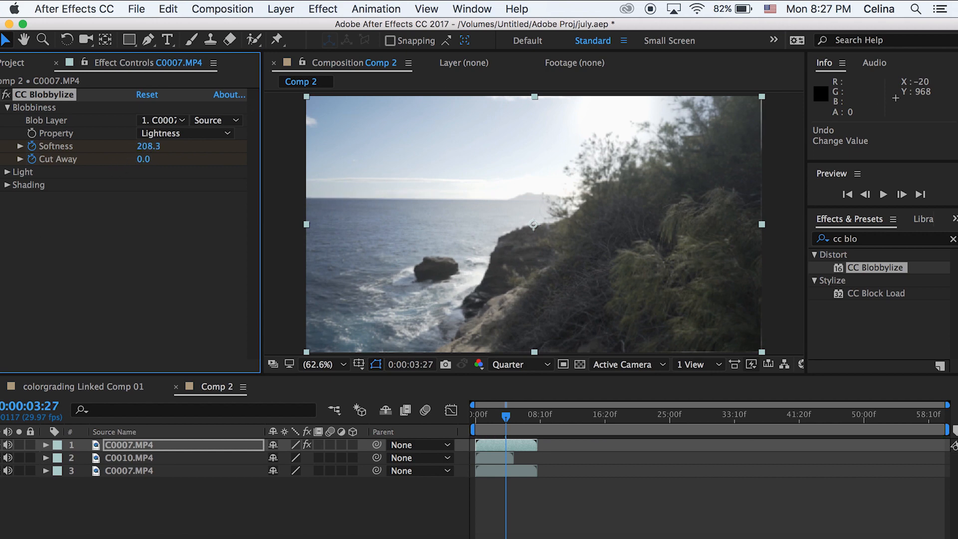
drag(135, 146, 171, 146)
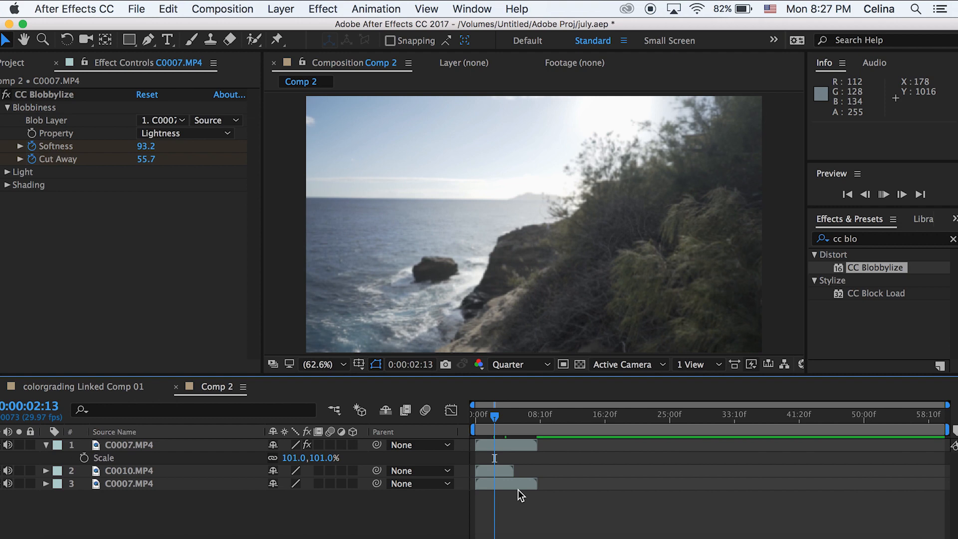
Adjust the top cliff clip in the timeline for the Scale 101% and Cut Away 55.7 tweak.
click(493, 415)
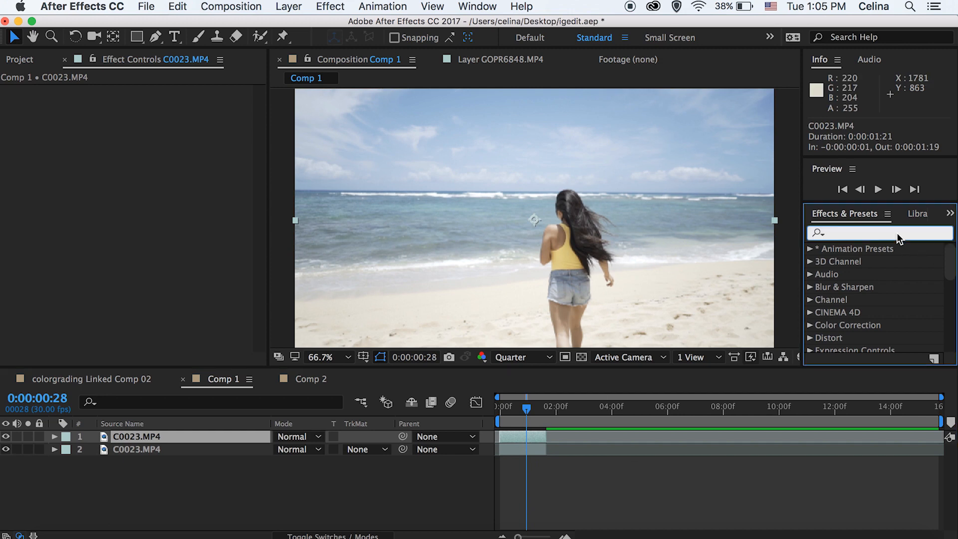
Apply Displacement Map to the top C0023.MP4 runner clip and raise Max Horizontal Displacement to 40.
text(disp)
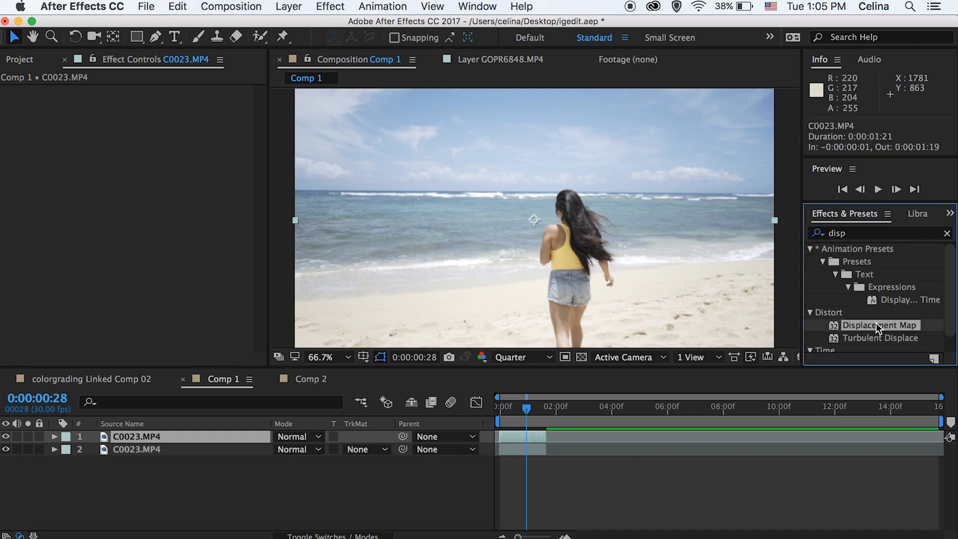
double_click(880, 325)
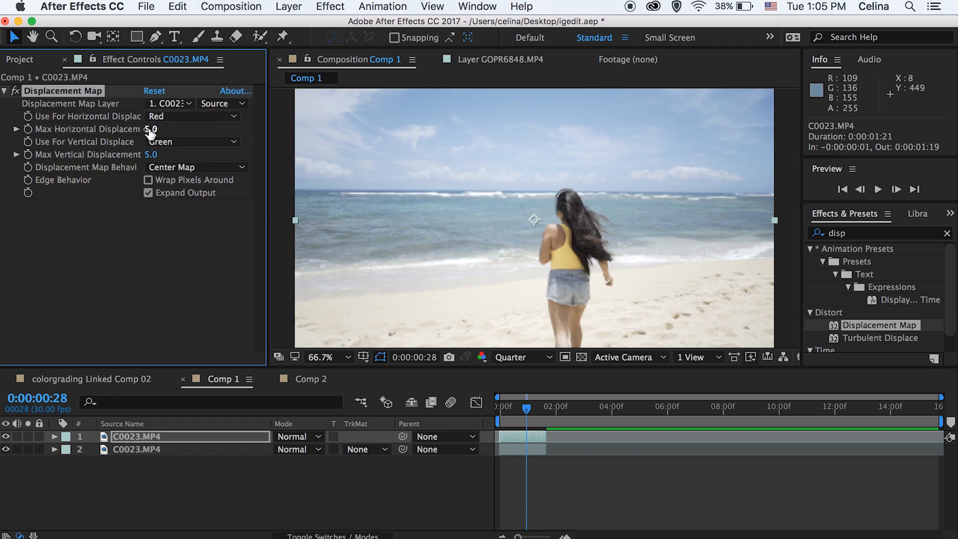
drag(150, 129, 214, 129)
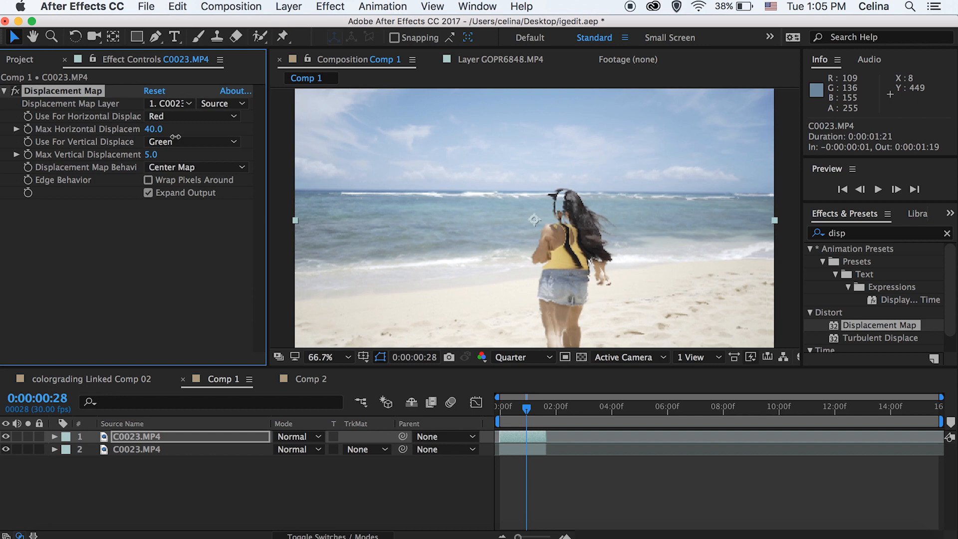
Push Max Horizontal Displacement to 84, then return it to 0 at 1 second 10 frames.
drag(153, 129, 141, 128)
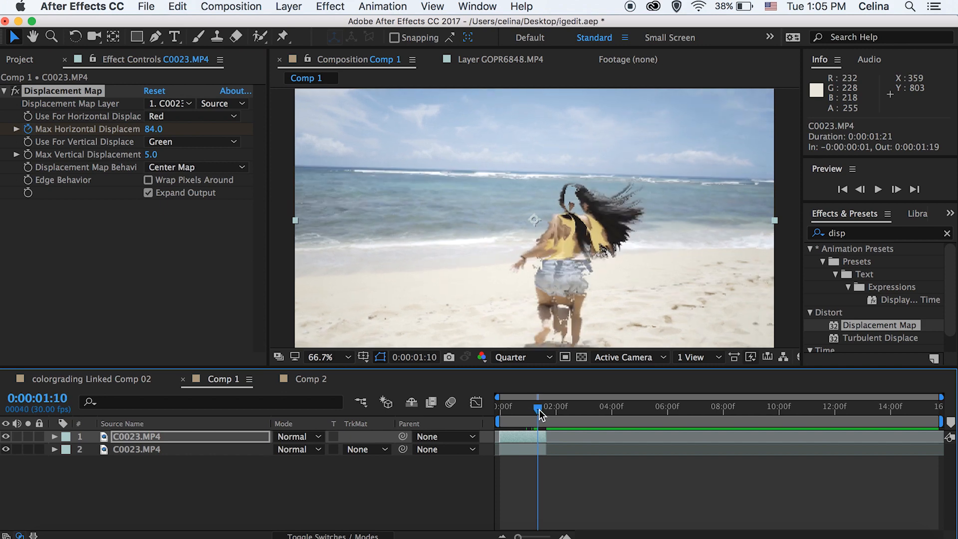
double_click(154, 129)
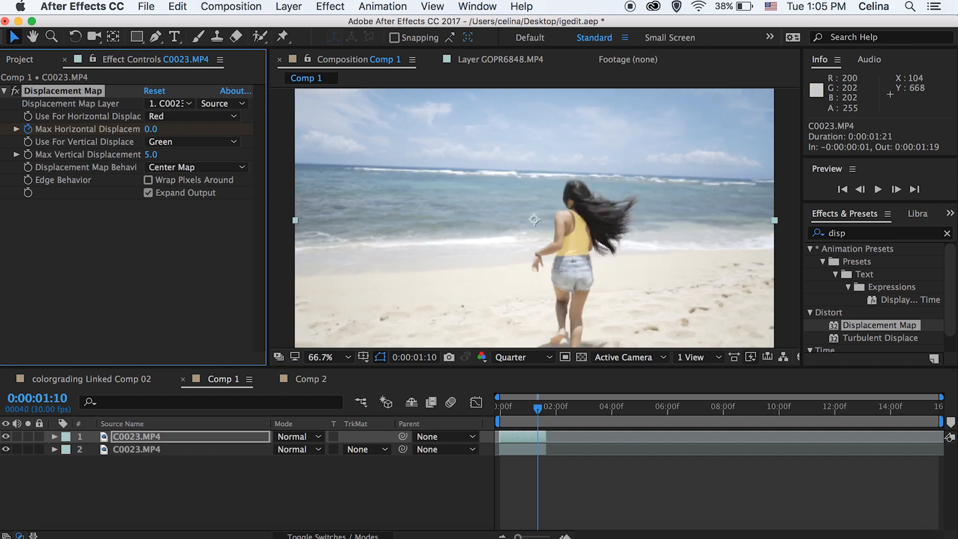